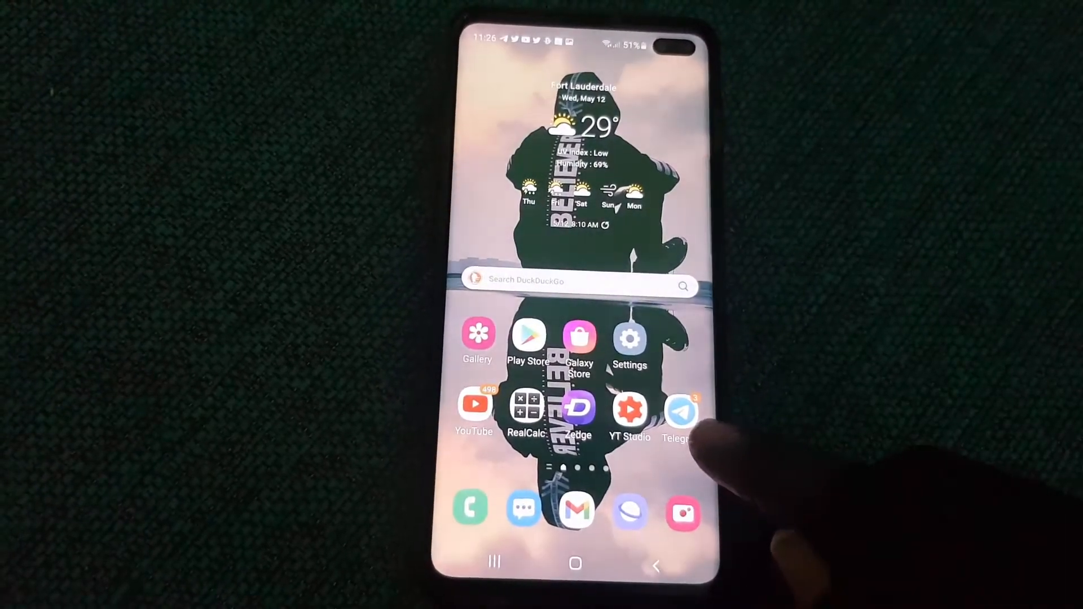
Step: Launch Telegram from the phone's home screen
{"action": "left_click", "coordinate": [682, 411]}
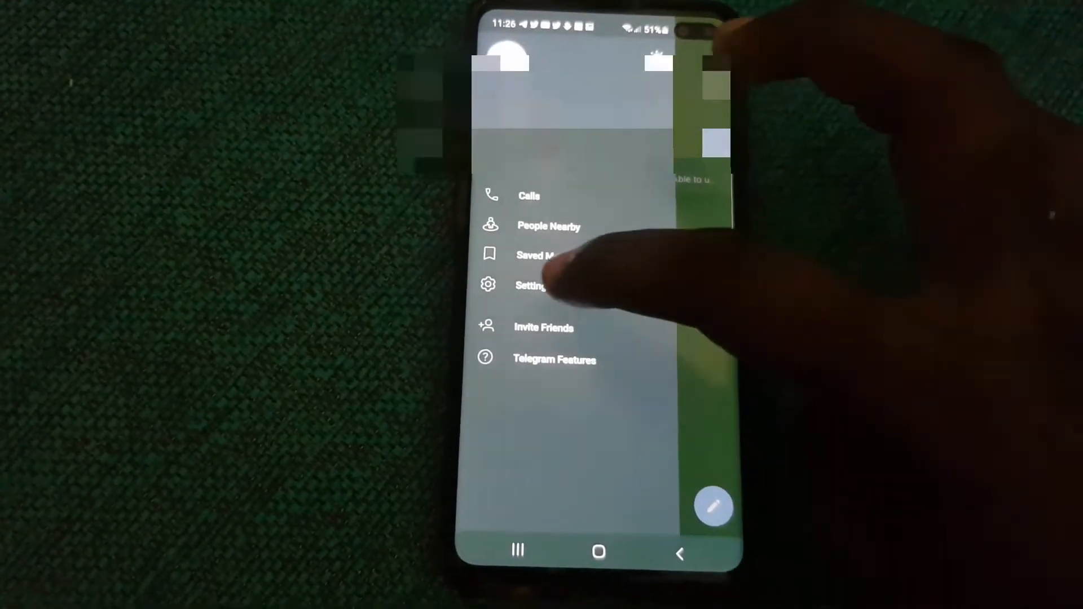
Step: Go to Telegram's Settings page from the side drawer
{"action": "left_click", "coordinate": [532, 286]}
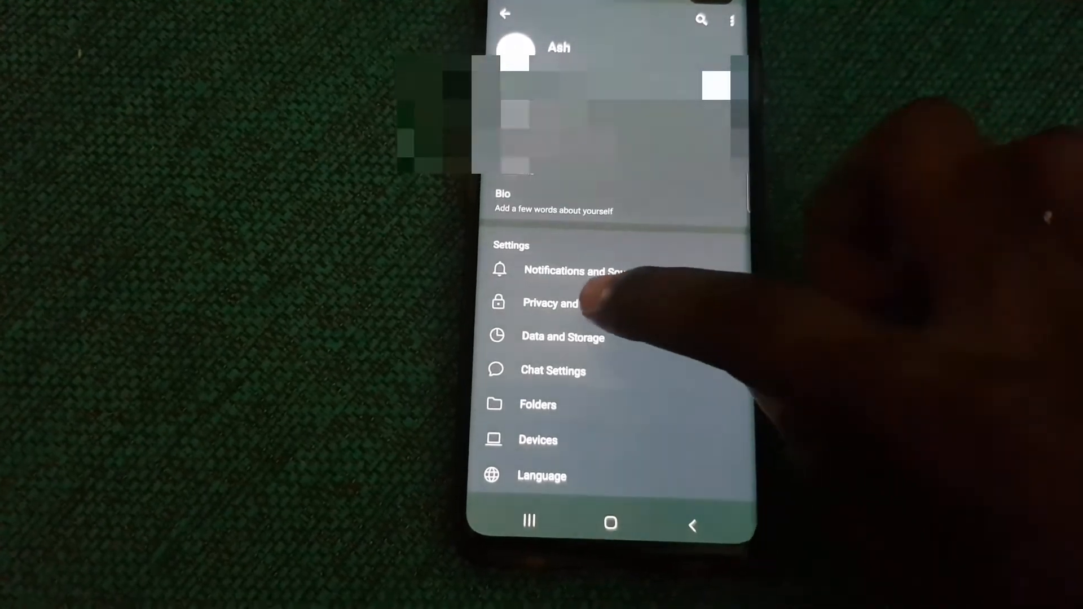
Step: Open Privacy and Security, then the Last Seen & Online options
{"action": "left_click", "coordinate": [551, 303]}
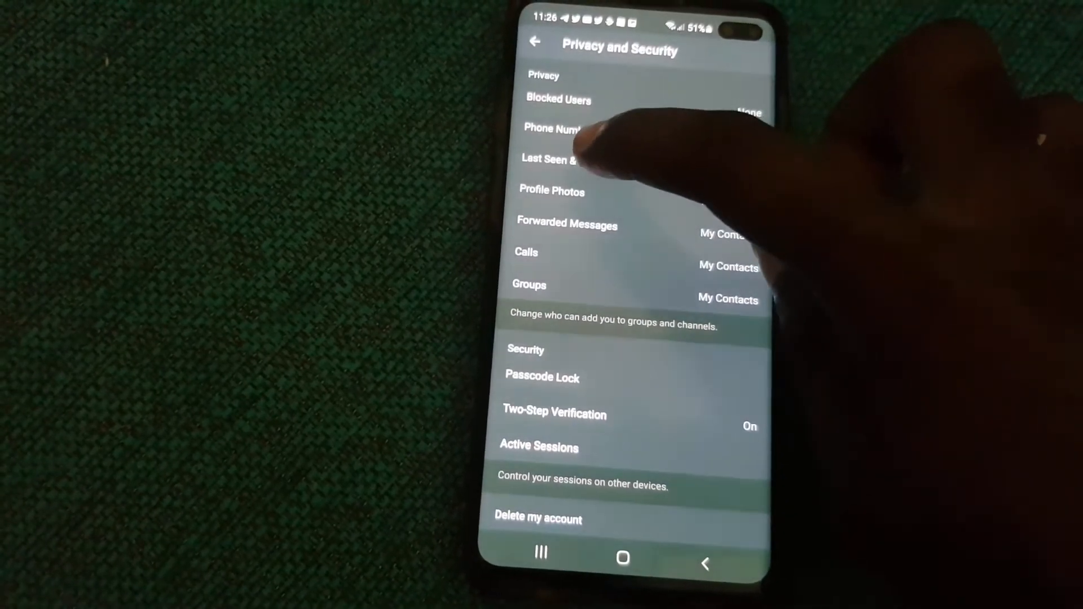
{"action": "left_click", "coordinate": [553, 159]}
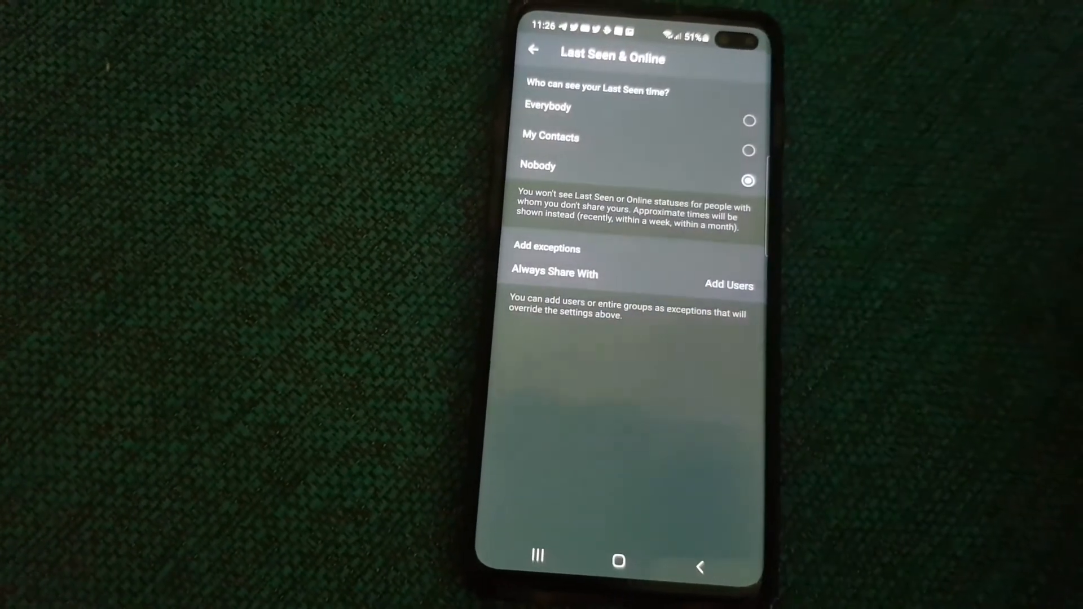